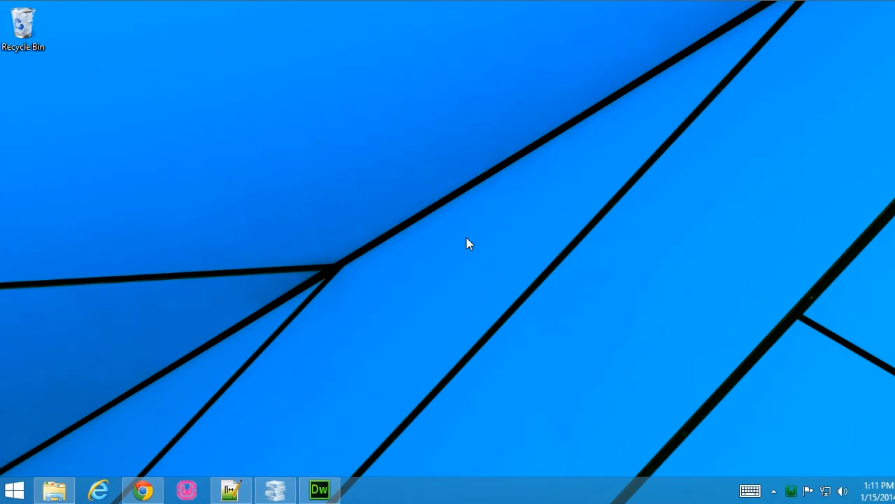
mouse_move(14, 490)
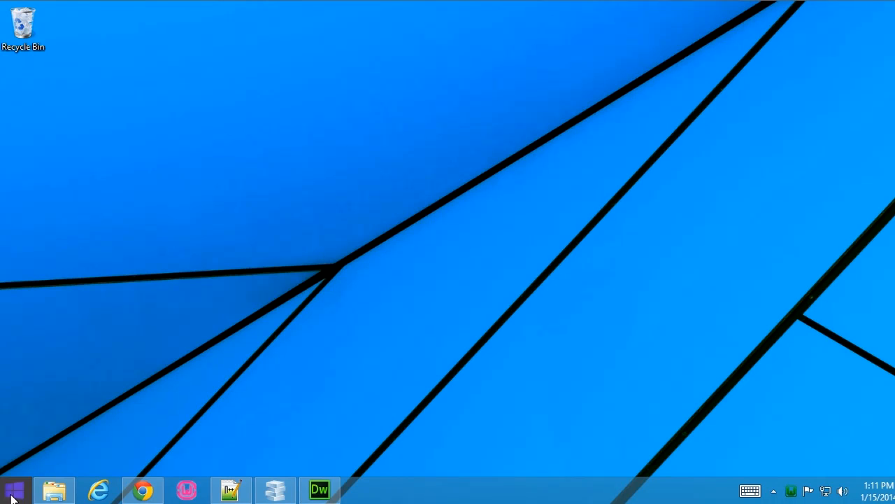
Search for Notepad from the Start screen and launch a blank Notepad document.
click(12, 490)
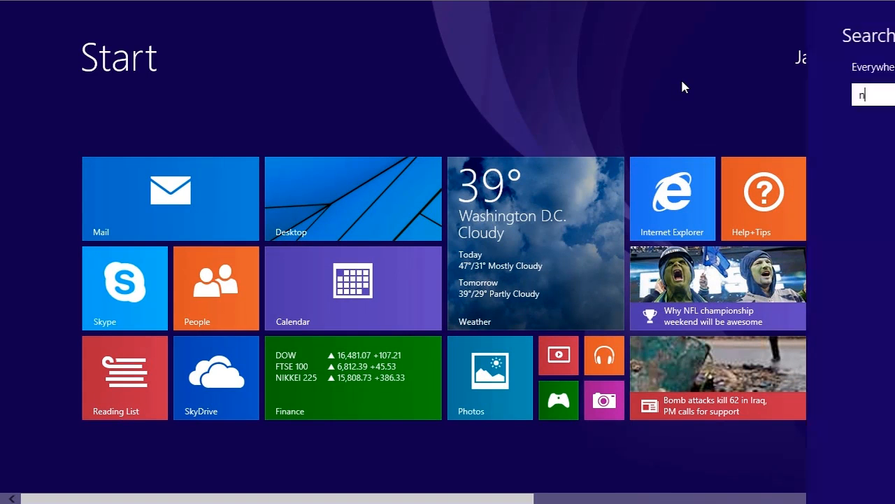
text(otepad)
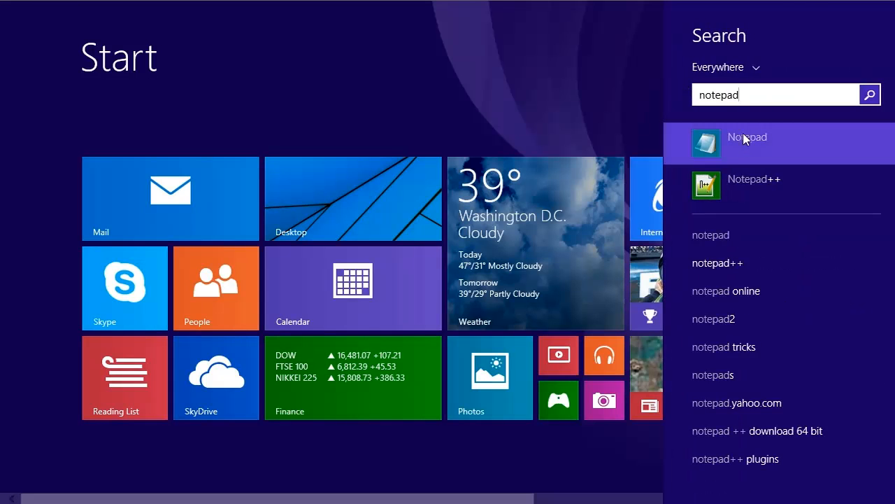
click(746, 142)
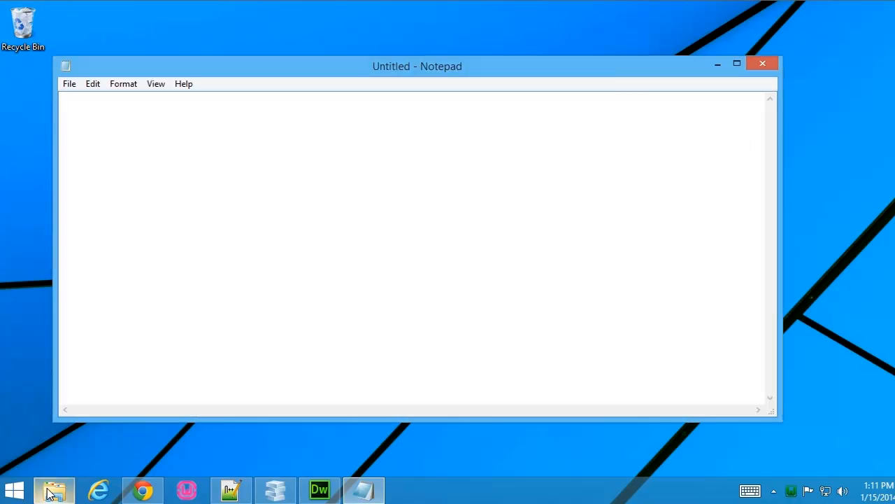
Load the Diallonics index.html from File Explorer into Notepad and maximize the window.
click(53, 489)
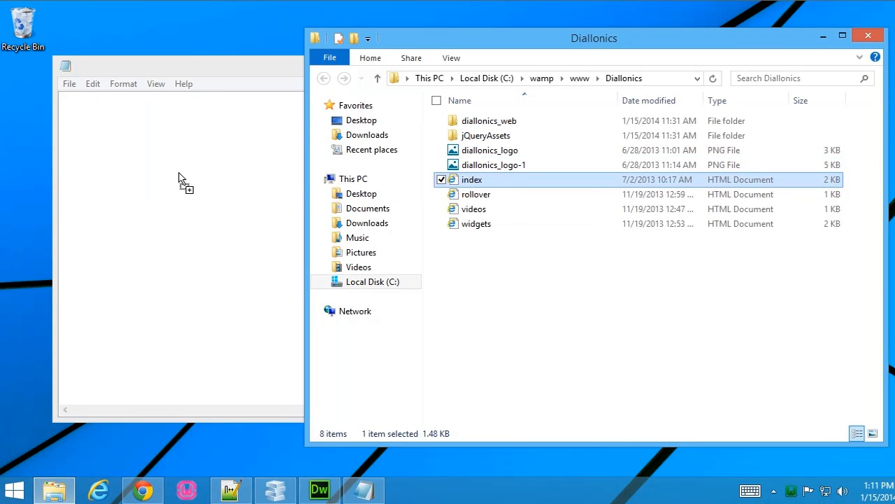
double_click(472, 179)
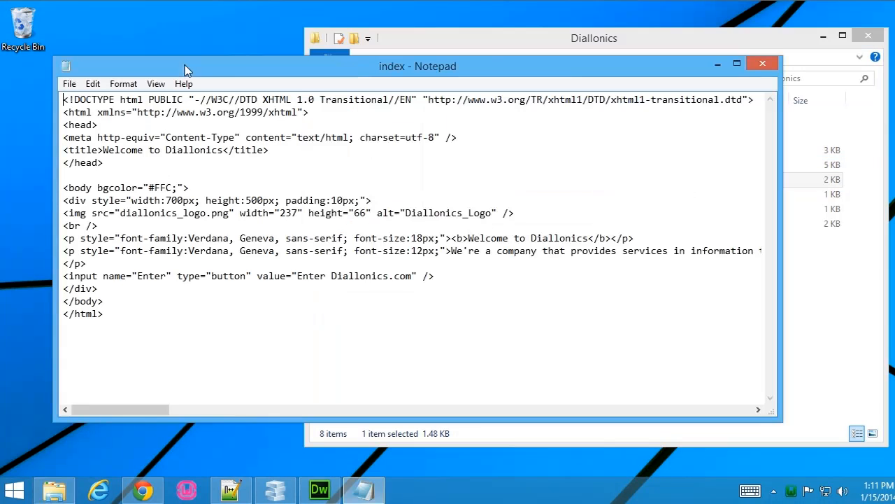
click(736, 63)
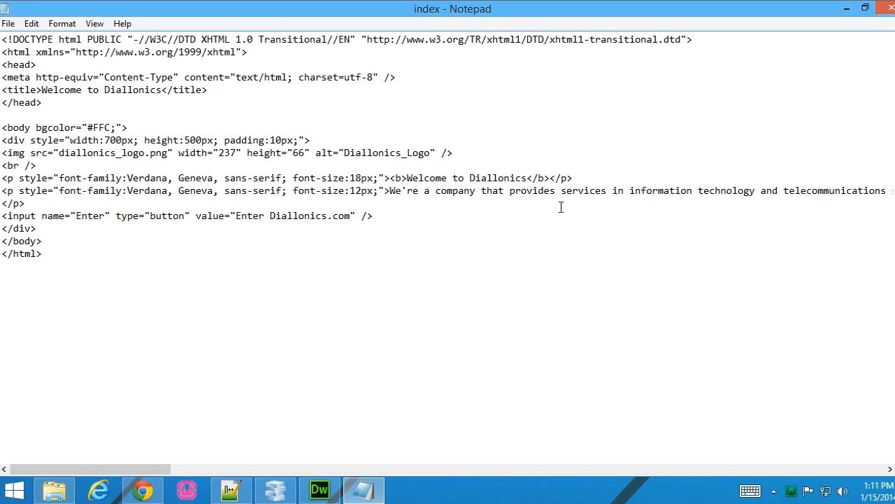
click(2, 39)
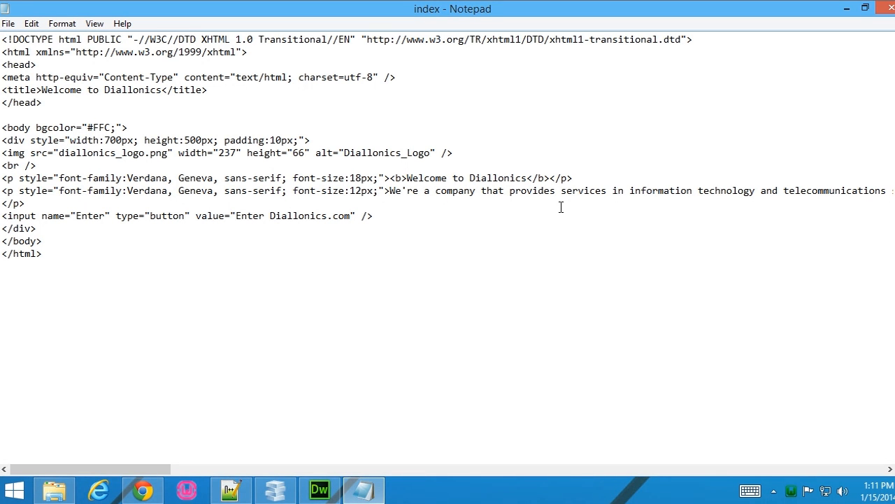
click(2, 39)
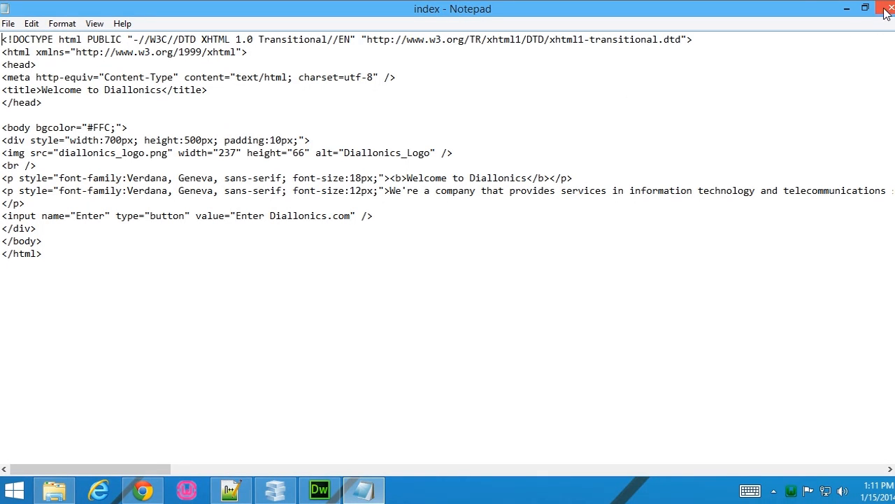
Close Notepad, open index.html in Notepad++, and highlight the matching title and html tags.
click(885, 8)
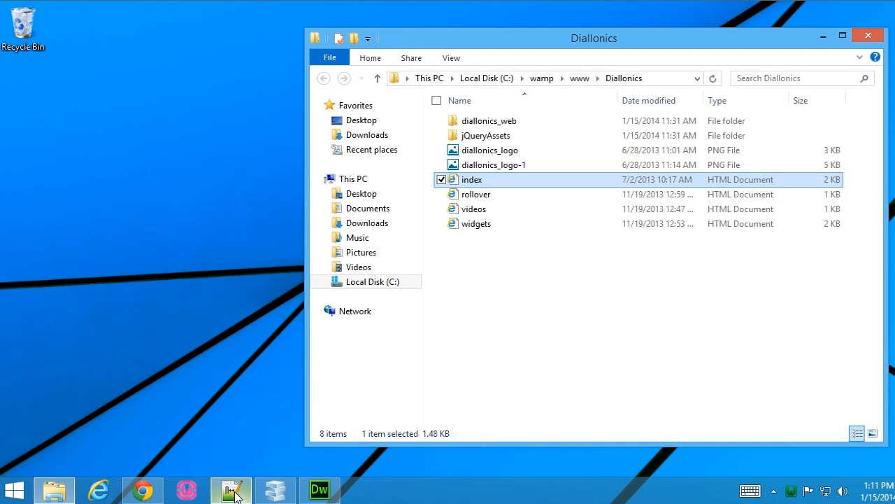
double_click(472, 179)
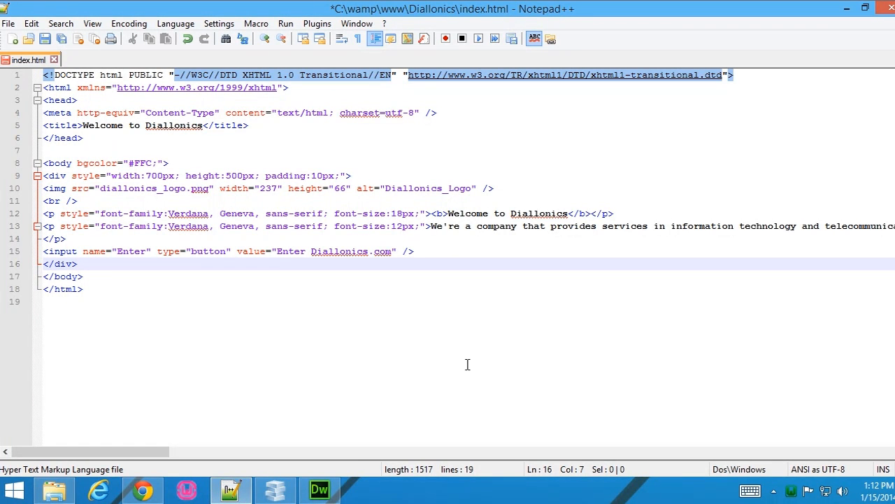
click(79, 264)
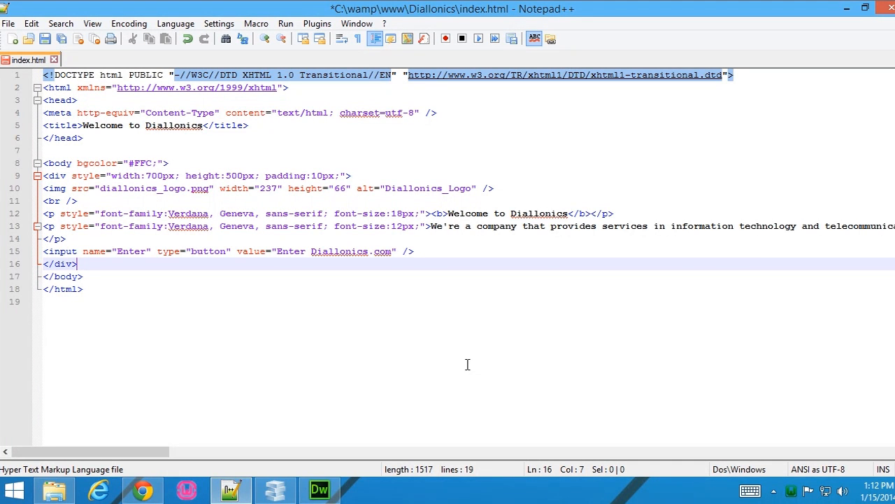
mouse_move(237, 119)
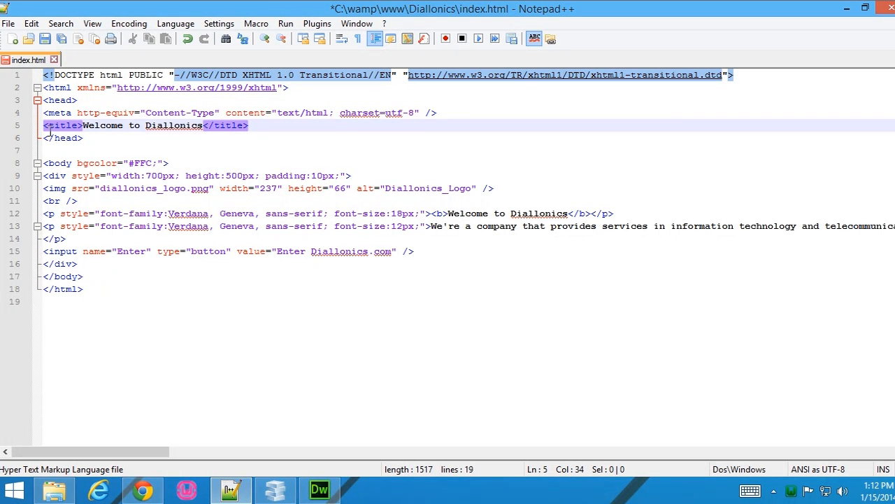
click(212, 131)
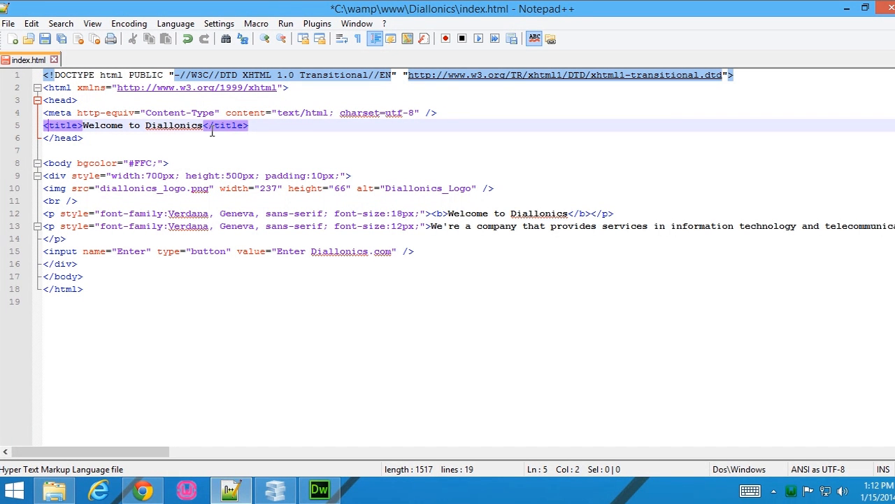
mouse_move(226, 135)
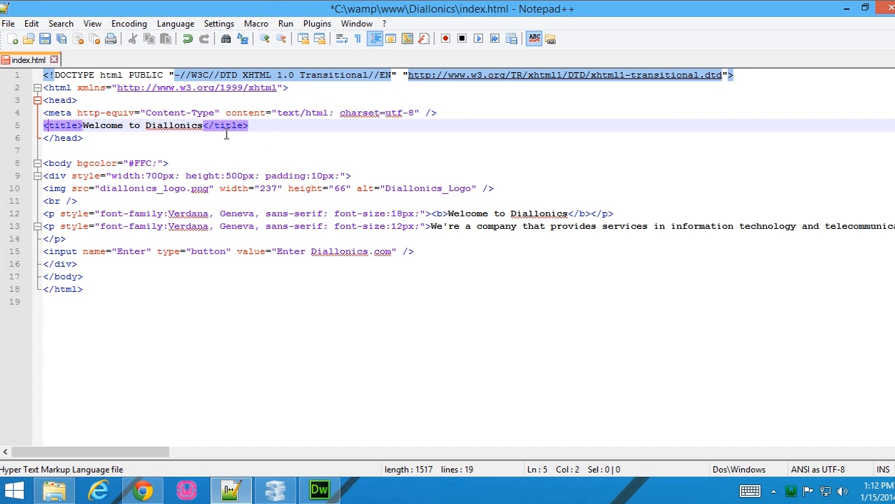
click(91, 87)
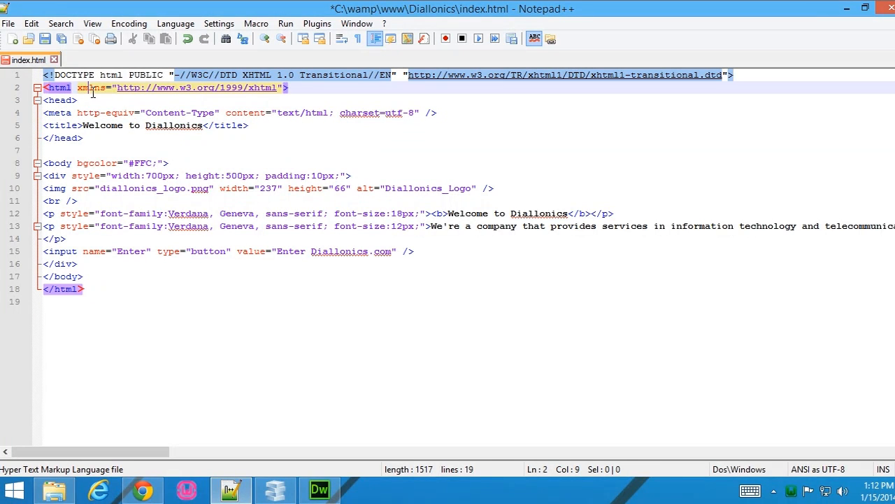
mouse_move(89, 120)
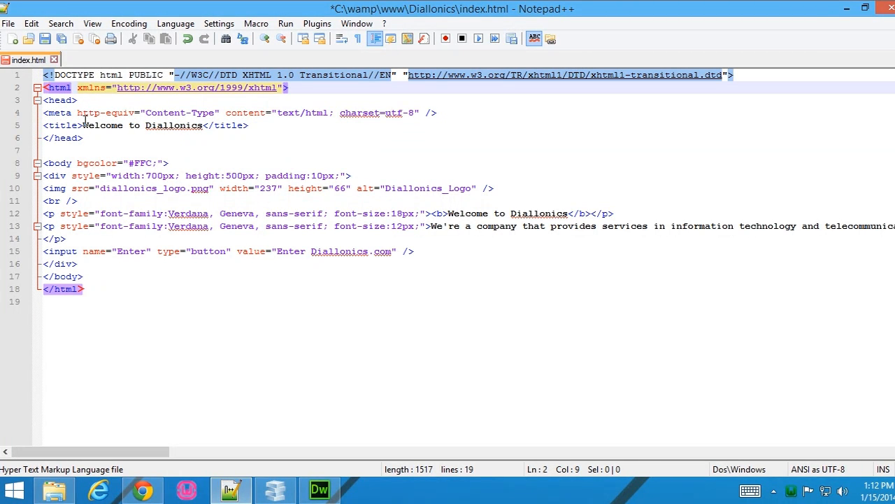
mouse_move(231, 149)
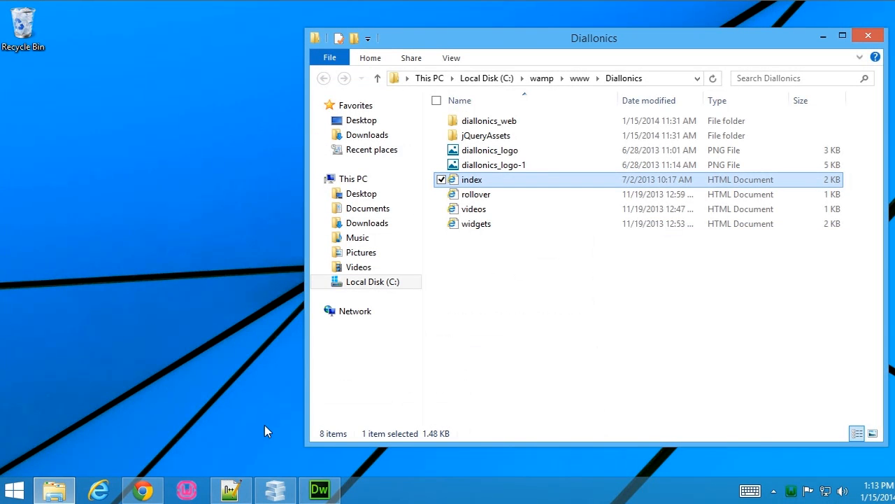
mouse_move(274, 489)
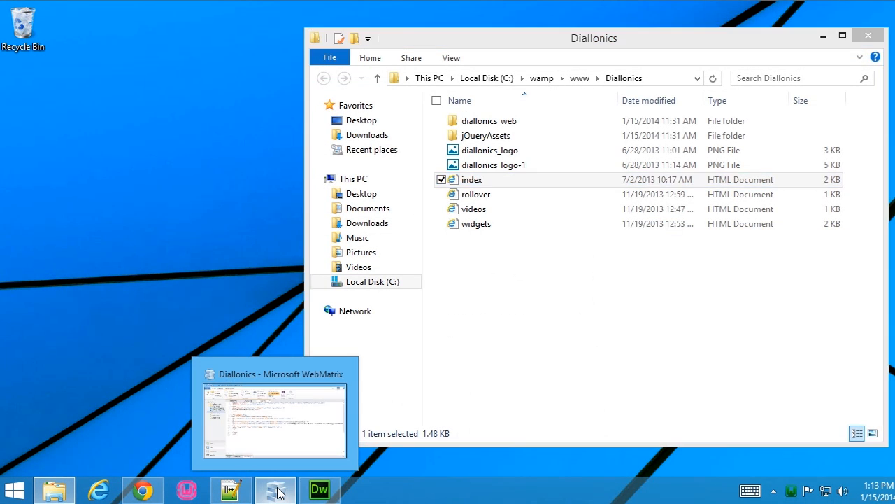
In WebMatrix, fold and unfold index.html's head section, then open videos.html.
click(274, 420)
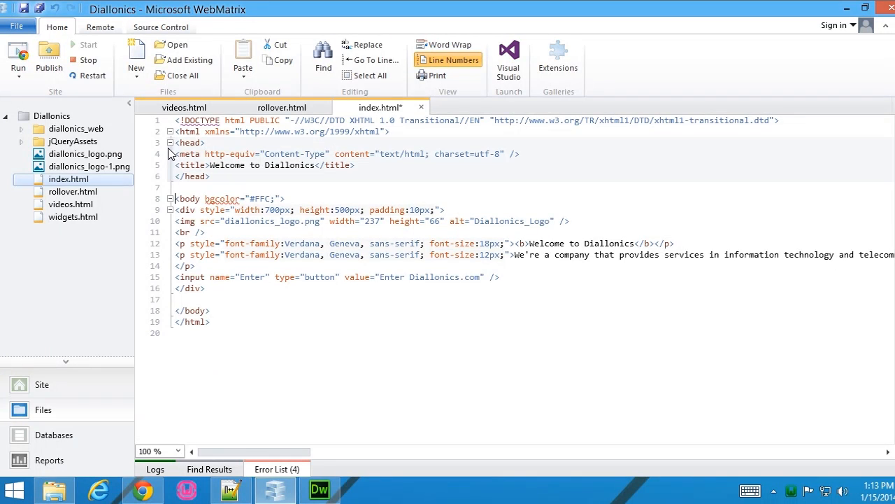
click(169, 143)
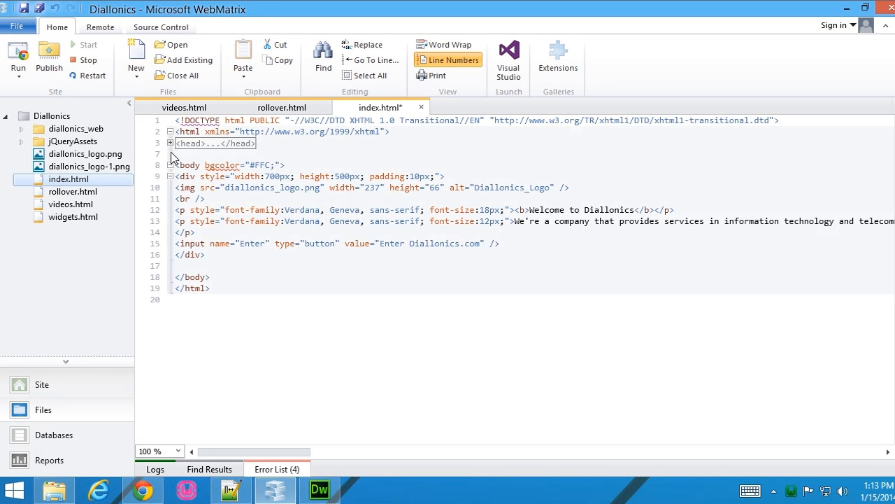
click(169, 144)
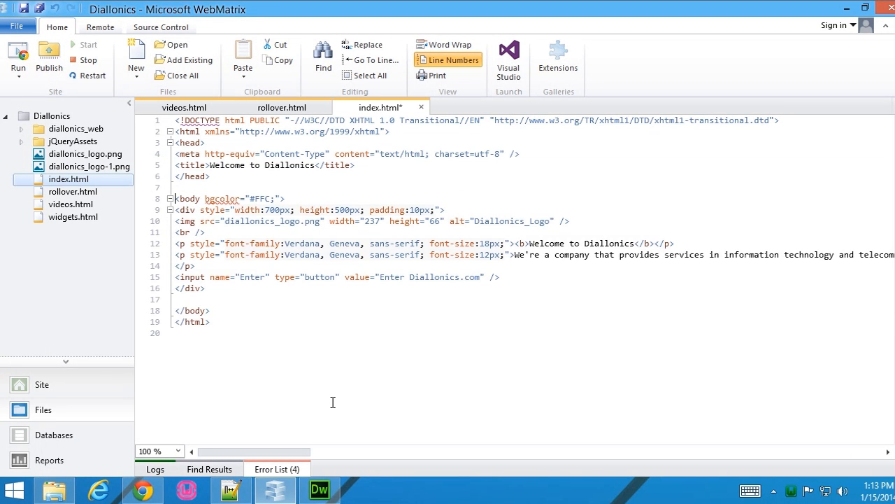
mouse_move(317, 345)
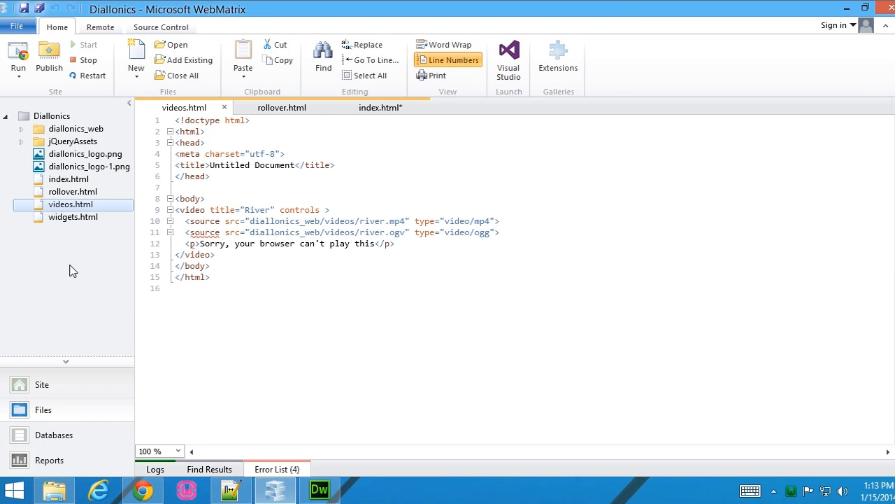
click(395, 244)
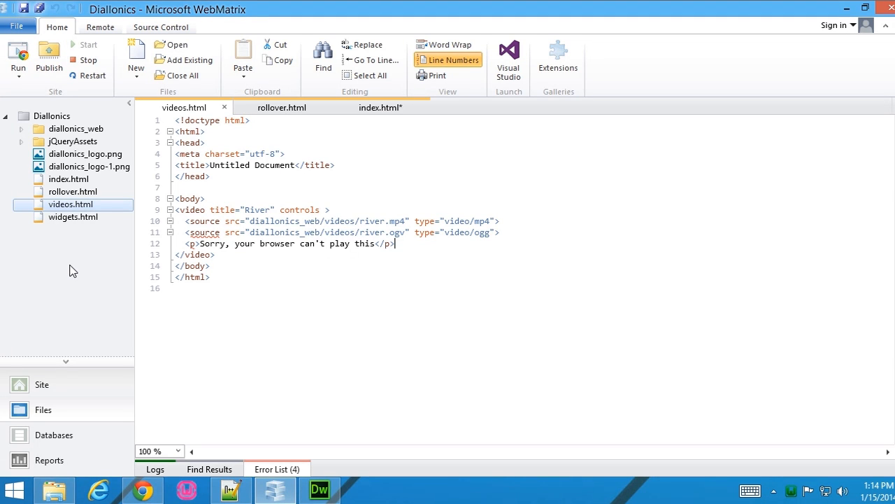
mouse_move(320, 489)
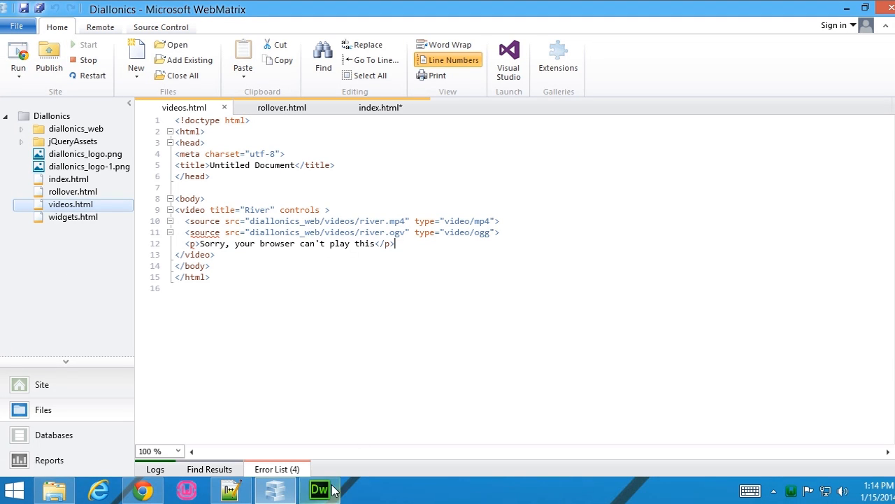
Switch to Dreamweaver and inspect the index.html paragraph and the div's width and height.
click(321, 489)
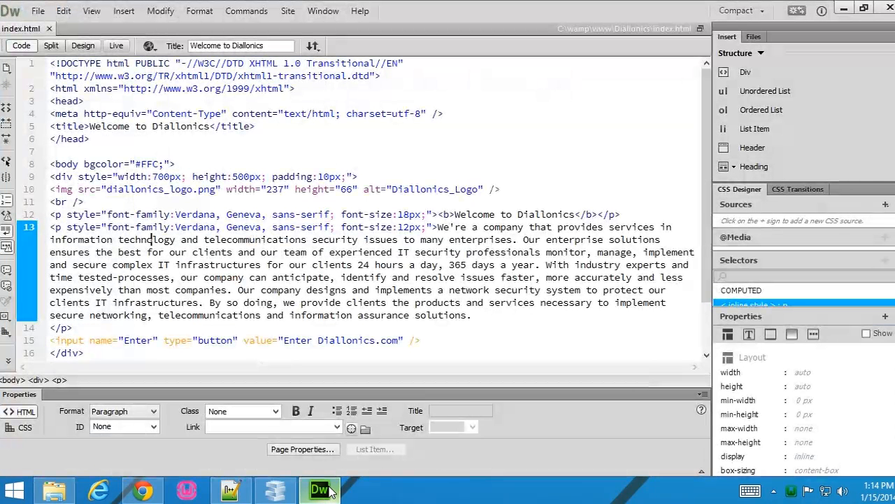
click(150, 239)
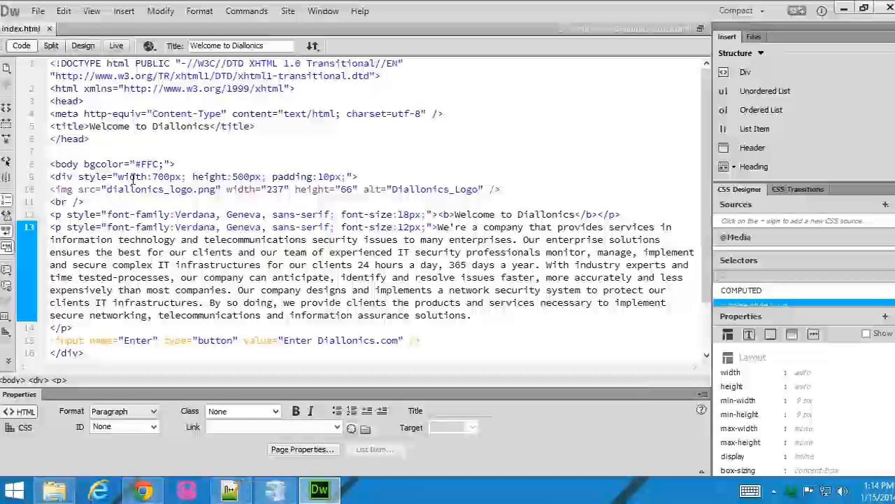
click(63, 164)
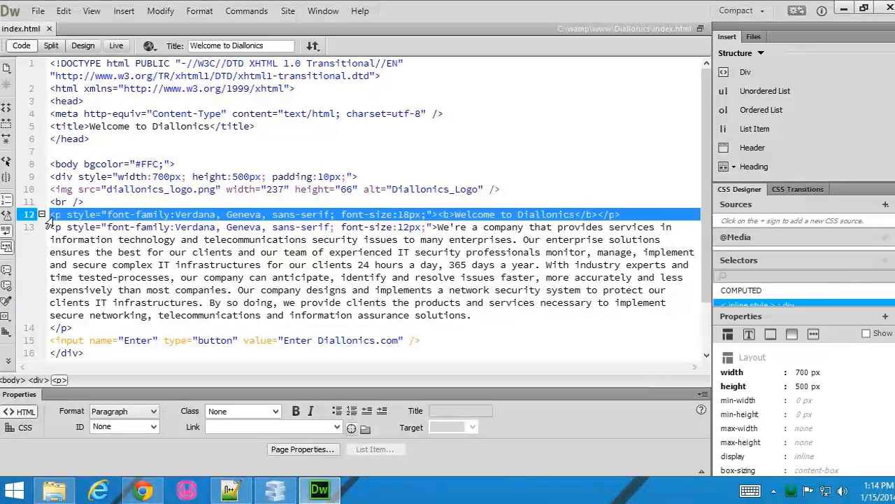
Fold the Welcome and company description paragraphs, unfold them, and check the description's style.
click(41, 214)
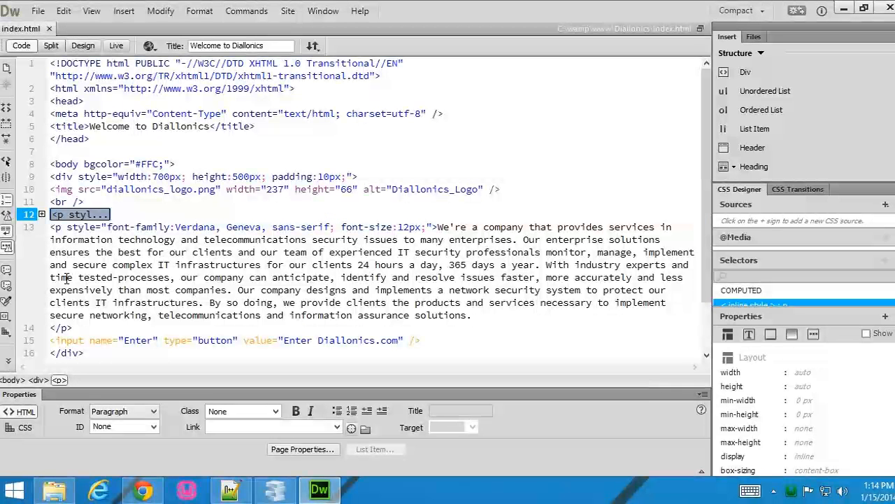
click(42, 227)
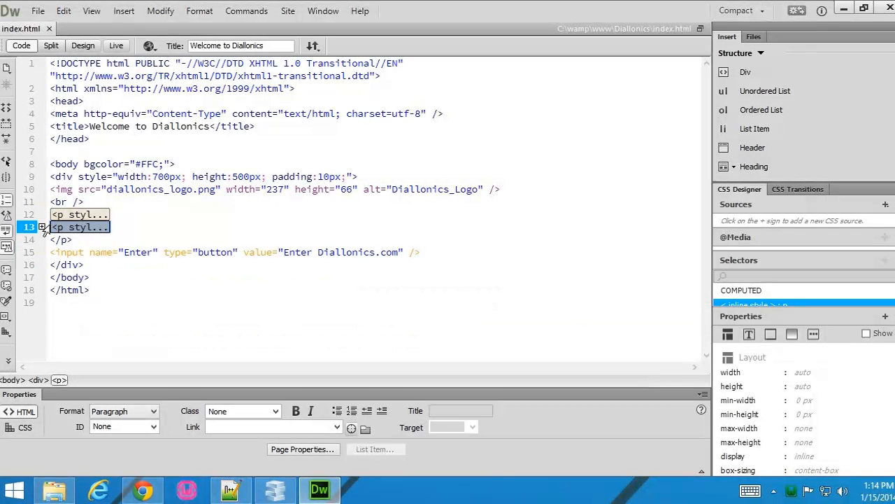
click(42, 226)
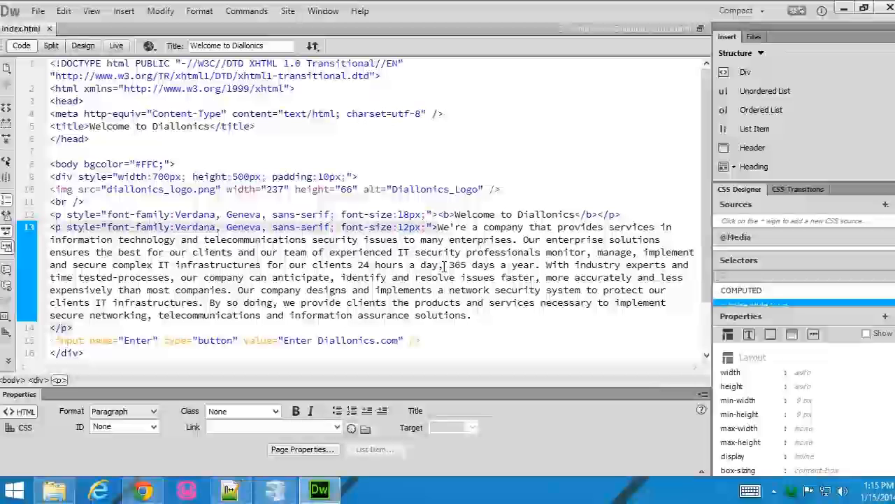
click(174, 226)
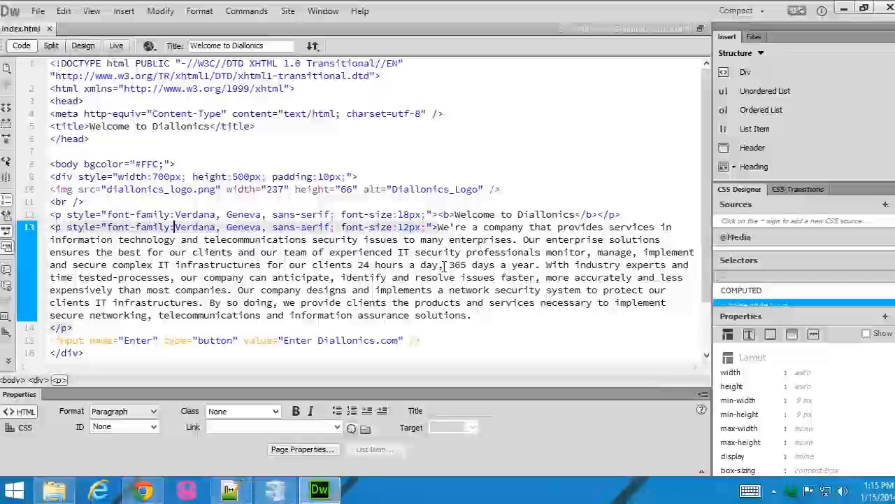